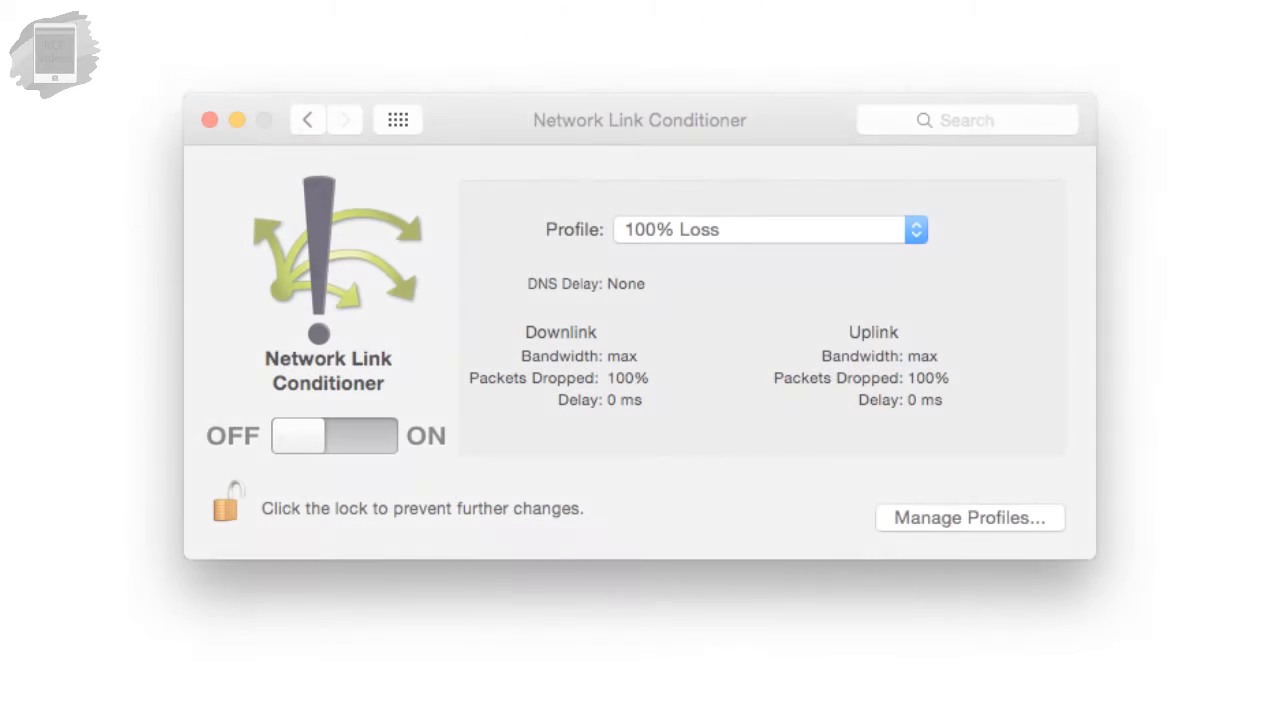
Leave the Network Link Conditioner pane and load developer.apple.com in Safari
{"action": "left_click", "coordinate": [968, 516]}
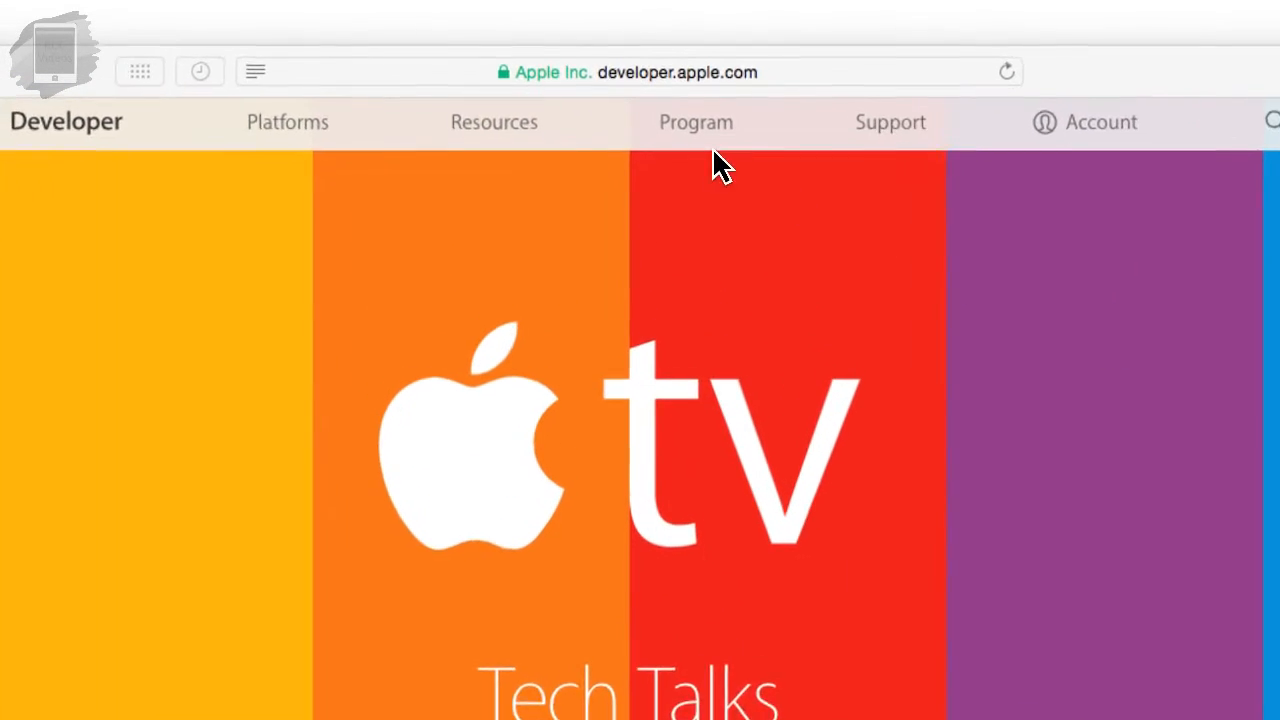
Go to the Account section of developer.apple.com to reach its Getting Started page
{"action": "left_click", "coordinate": [696, 122]}
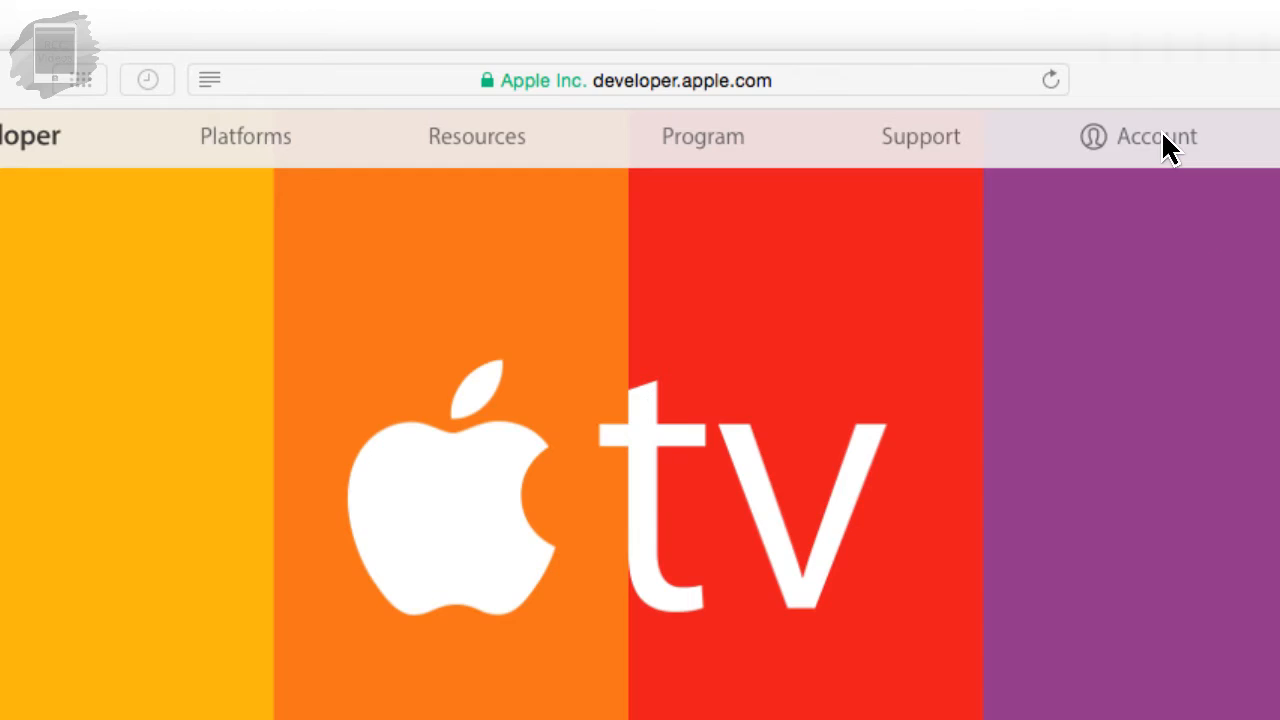
{"action": "left_click", "coordinate": [1136, 136]}
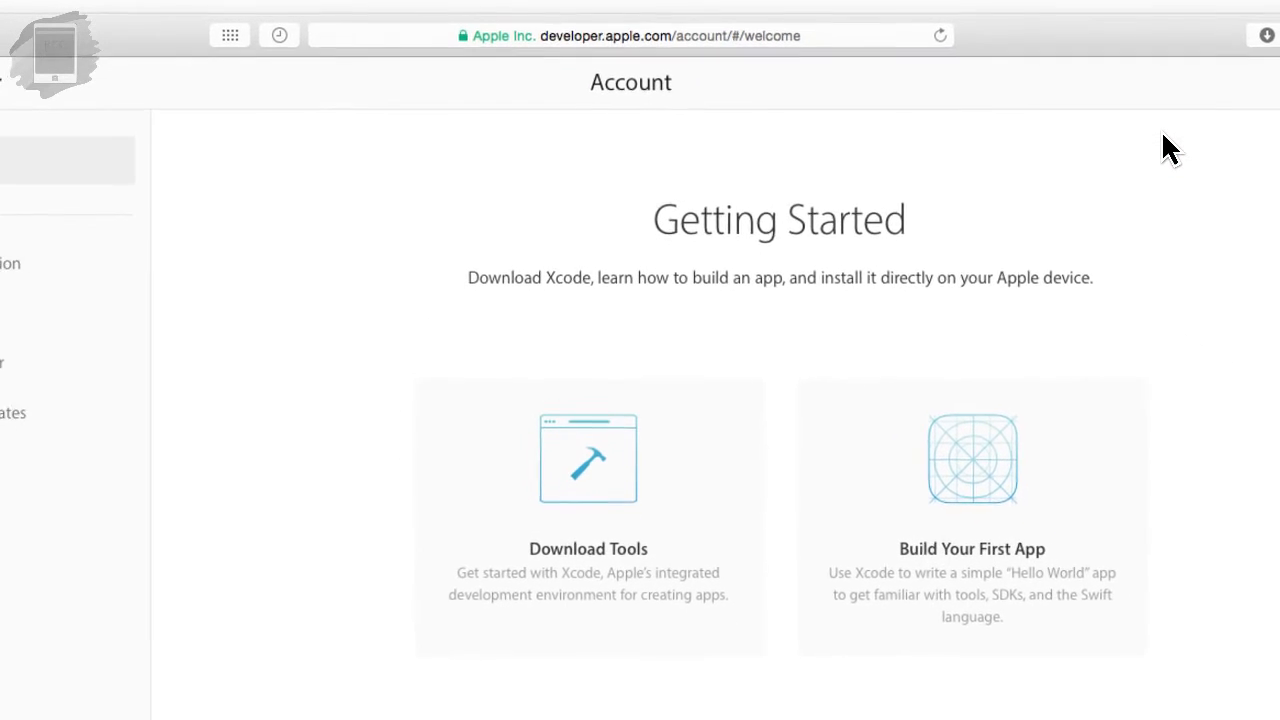
Reach the Related Downloads and Resources section of the Download Xcode for Free page
{"action": "left_click", "coordinate": [588, 456]}
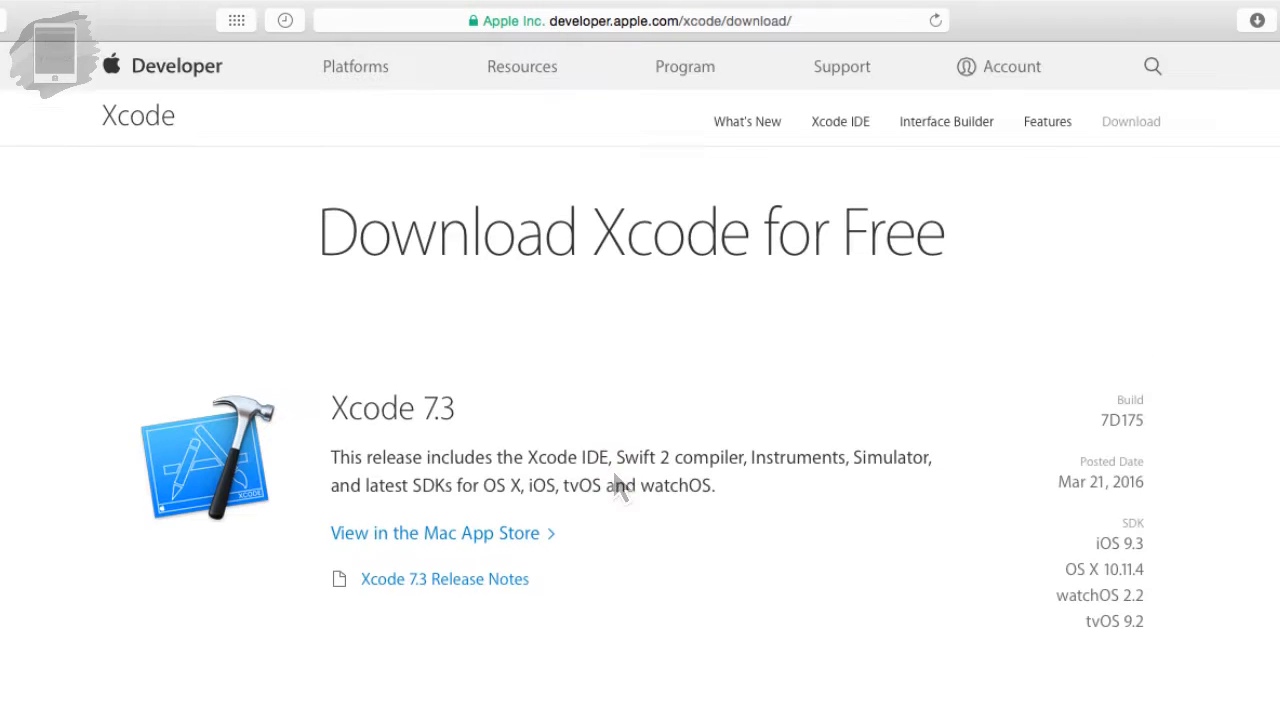
{"action": "scroll", "scroll_direction": "down", "scroll_amount": 3}
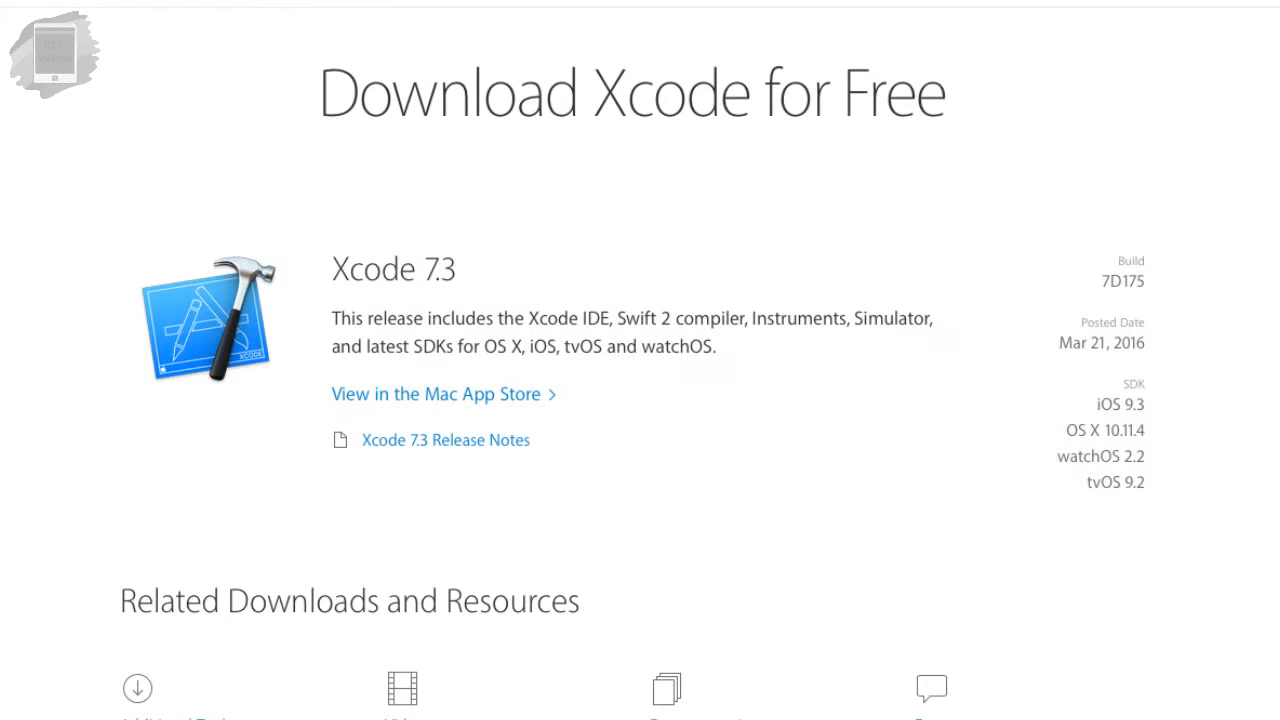
{"action": "scroll", "scroll_direction": "down", "scroll_amount": 3}
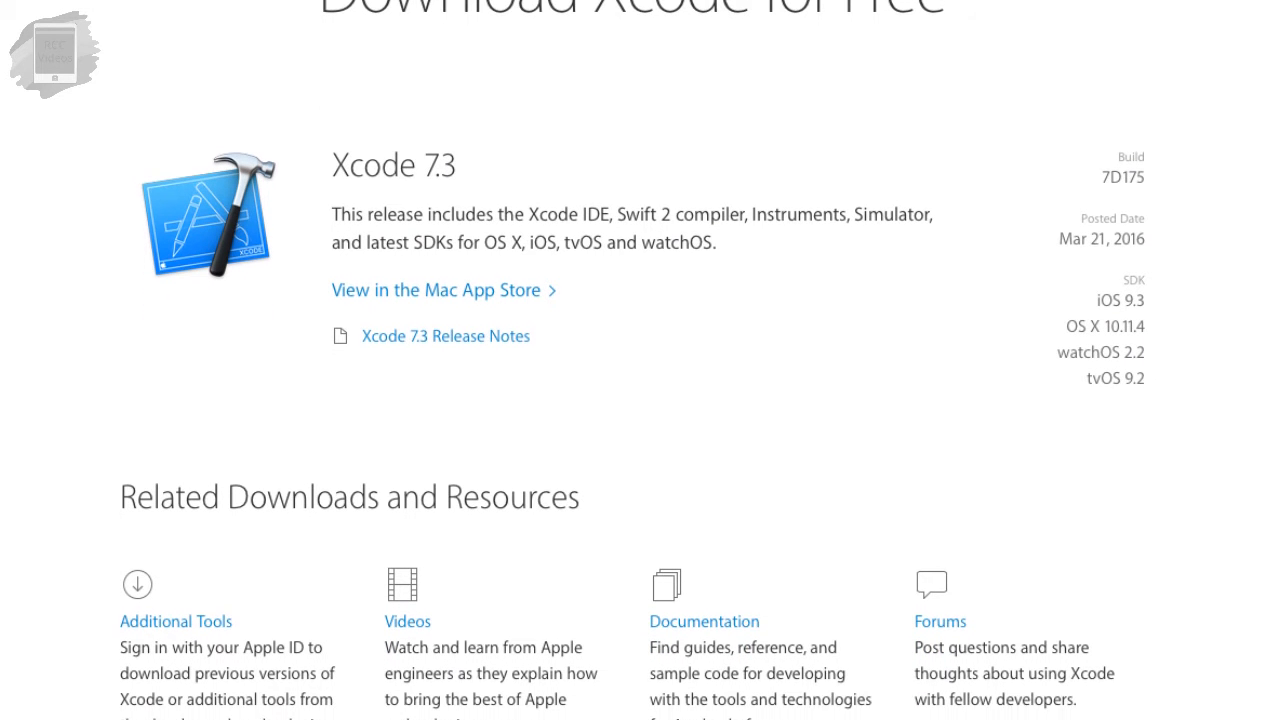
{"action": "scroll", "scroll_direction": "down", "scroll_amount": 3}
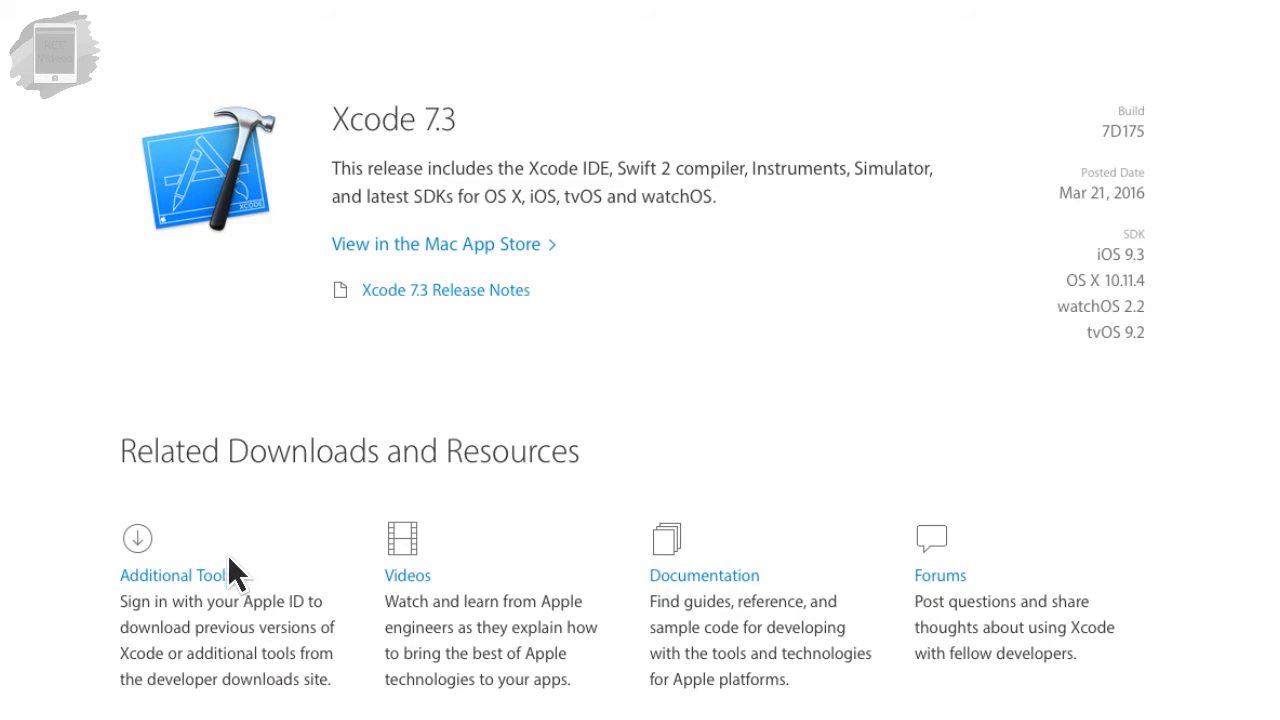
From Additional Tools, get Hardware IO Tools for Xcode 7.3 and install Network Link Conditioner.prefPane
{"action": "left_click", "coordinate": [172, 576]}
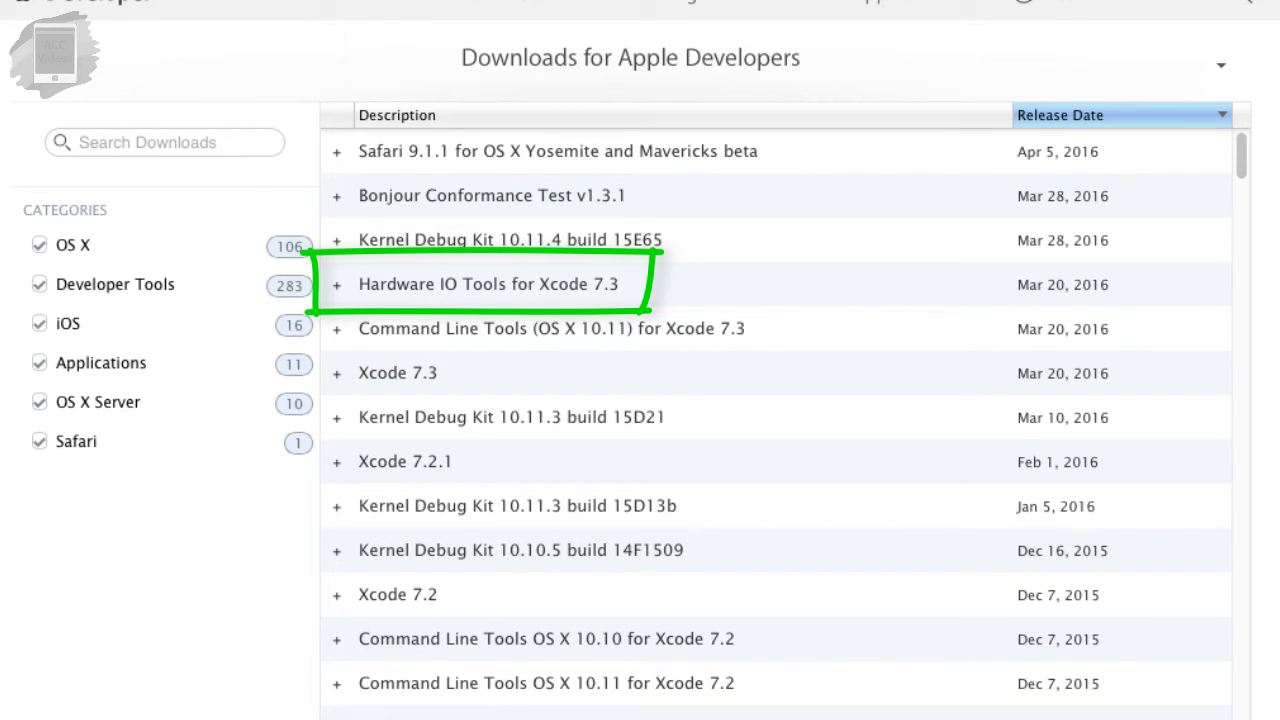
{"action": "double_click", "coordinate": [480, 284]}
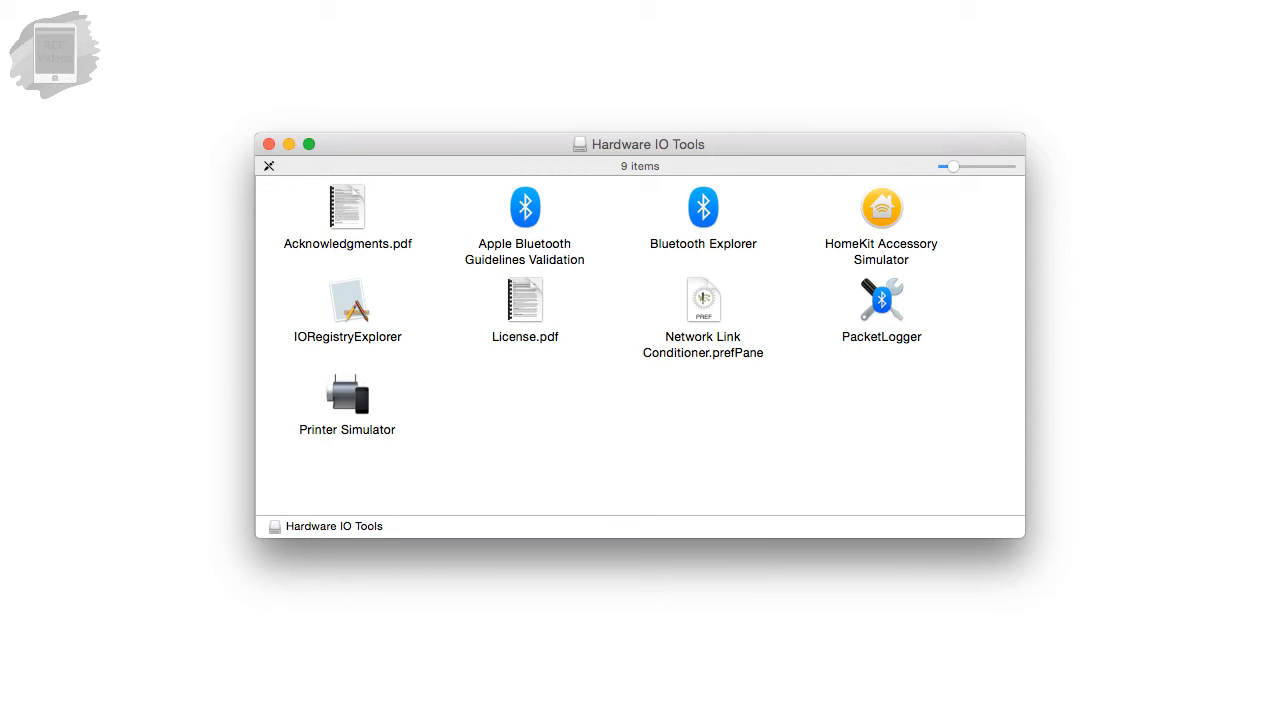
{"action": "mouse_move", "coordinate": [710, 336]}
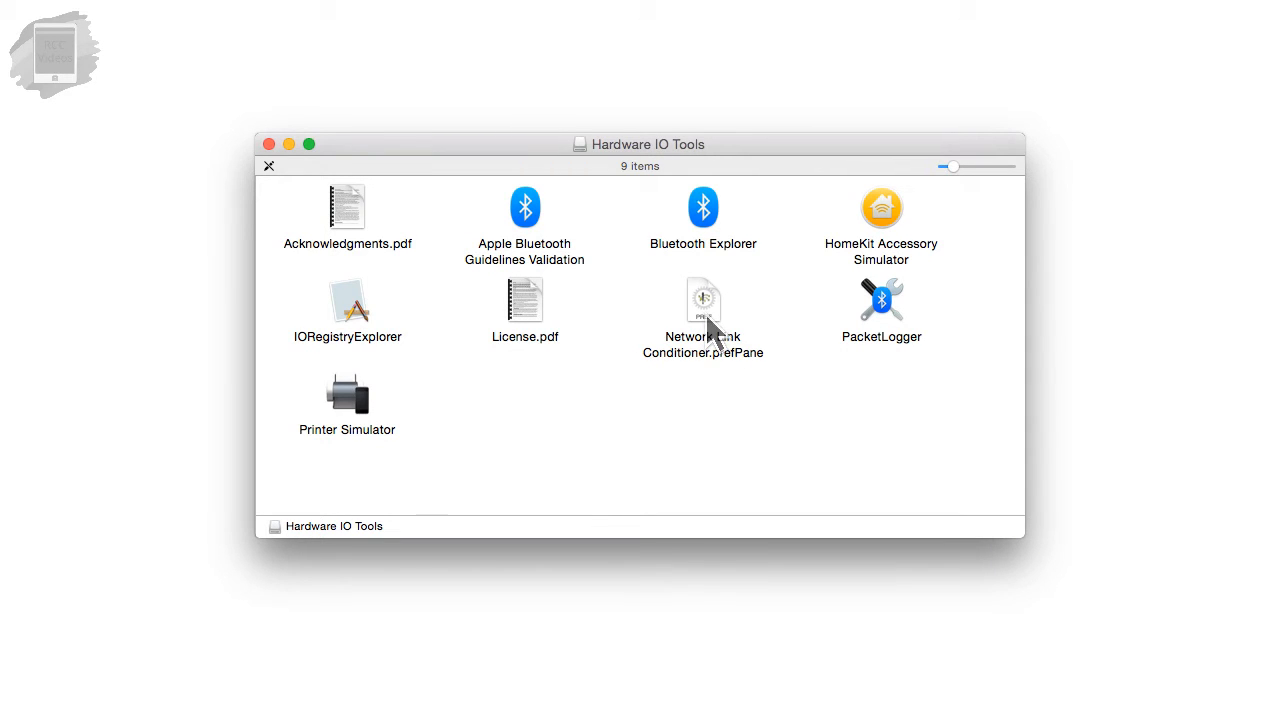
{"action": "double_click", "coordinate": [704, 300]}
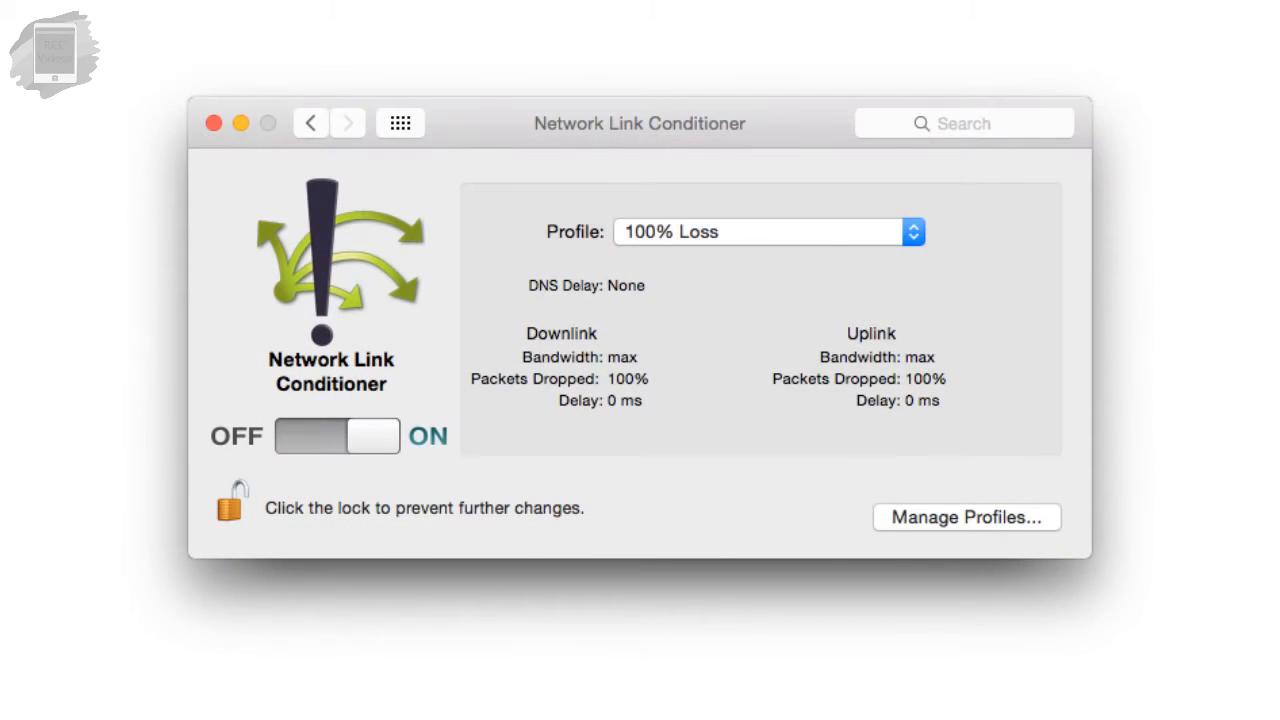